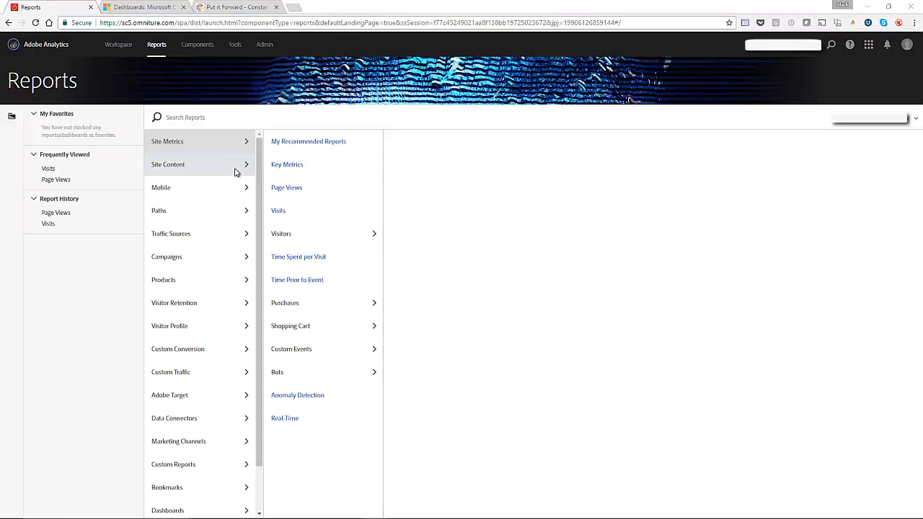
# Go to the Accounts list from the Sales area in the Dynamics CRM tab.
pyautogui.scroll(-3)
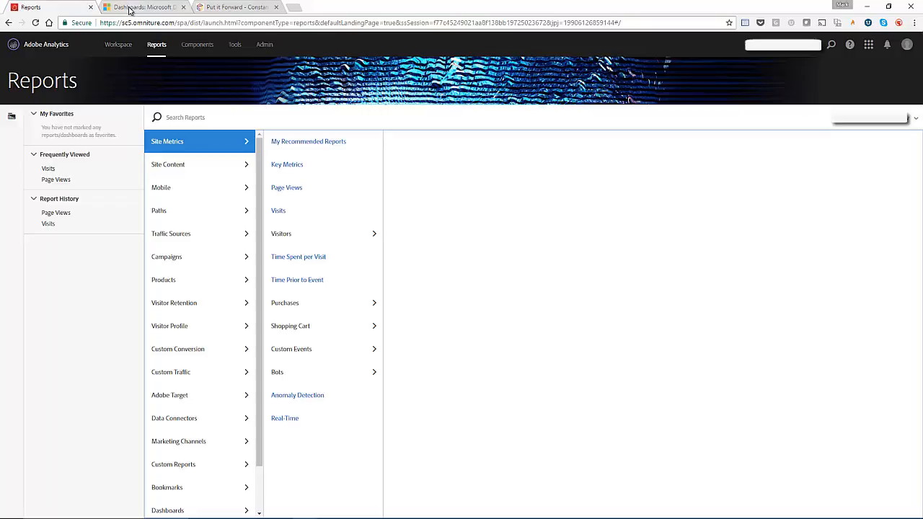
pyautogui.click(144, 6)
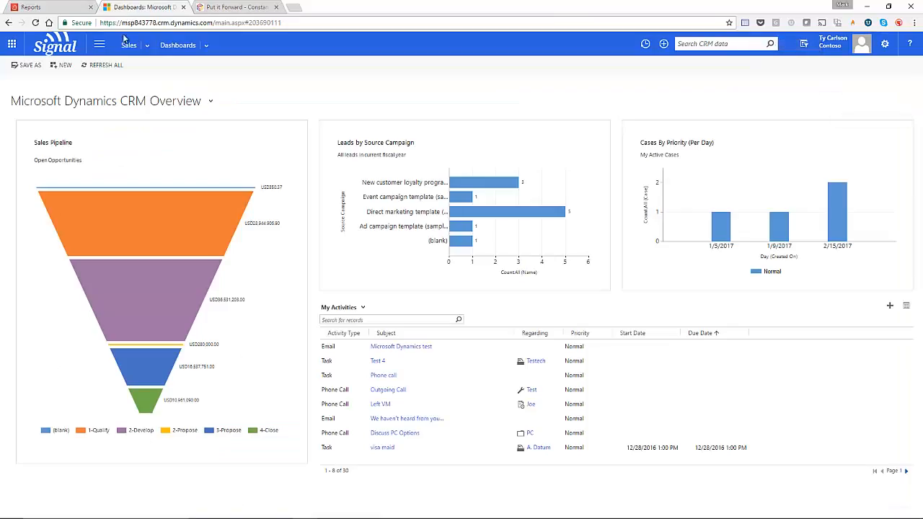
pyautogui.moveTo(153, 58)
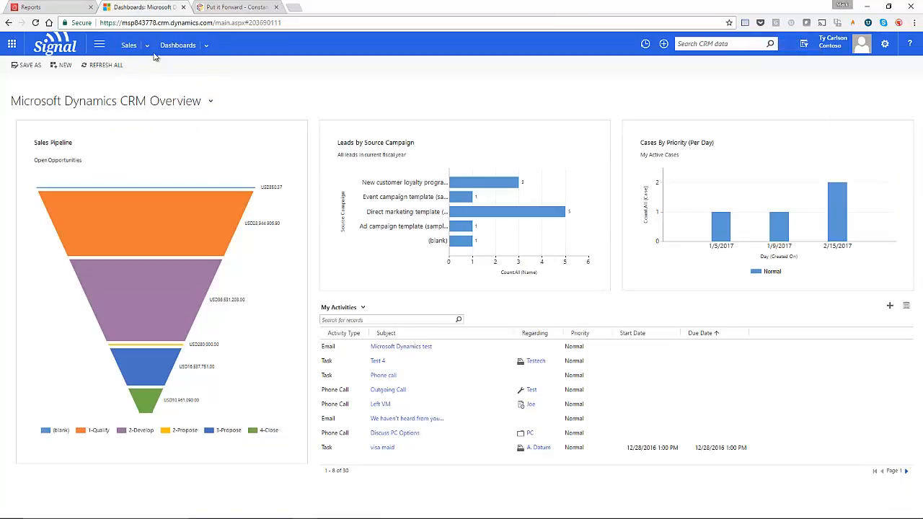
pyautogui.click(129, 45)
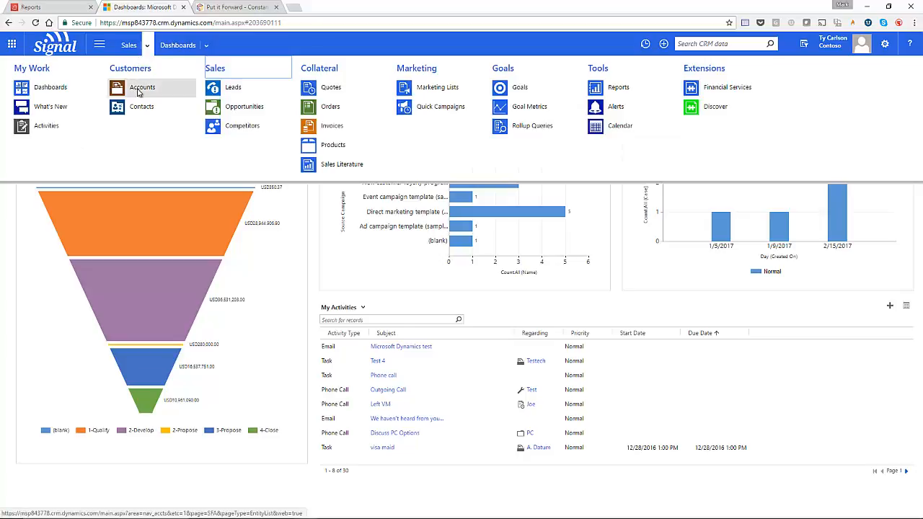
pyautogui.click(142, 88)
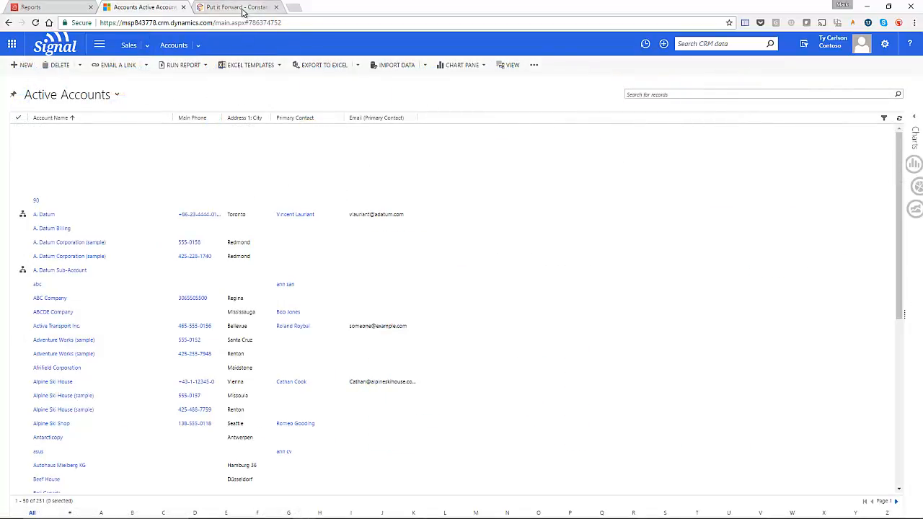
# Find the 'Adobe Analytics - Dynamics - Real time' connection by searching 'adobe' and edit it.
pyautogui.click(234, 5)
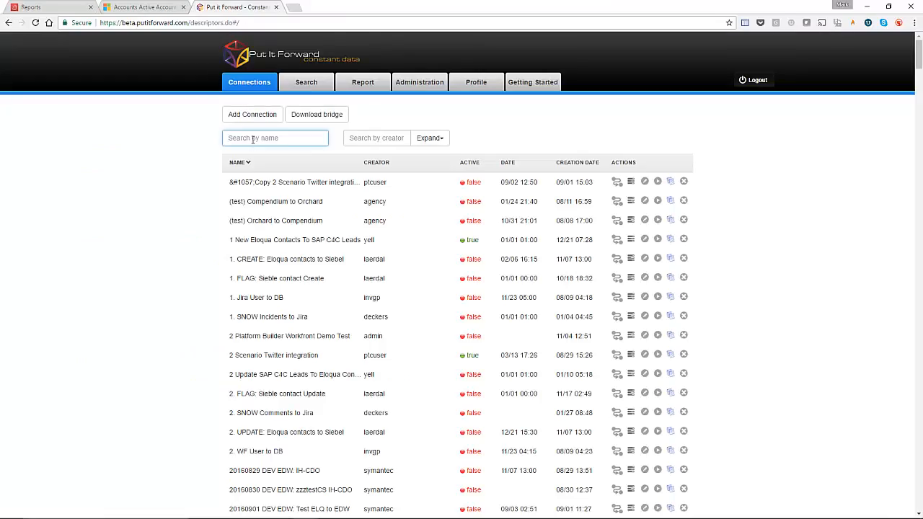
pyautogui.write('adobe')
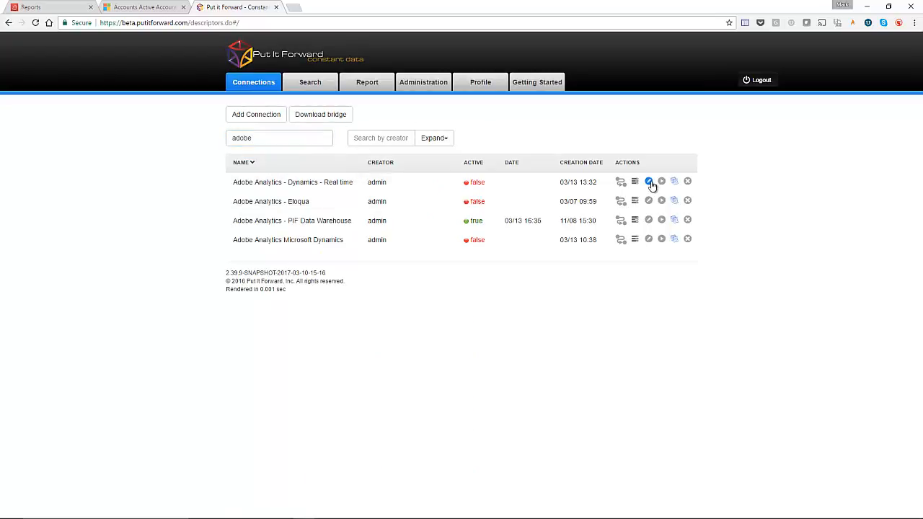
pyautogui.click(649, 182)
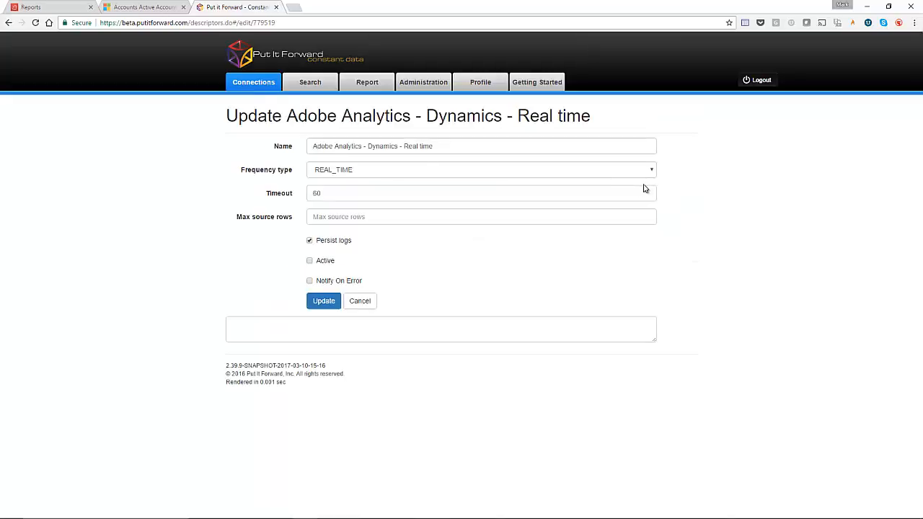
# Keep frequency REAL_TIME, enable Notify On Error and update the connection.
pyautogui.click(482, 170)
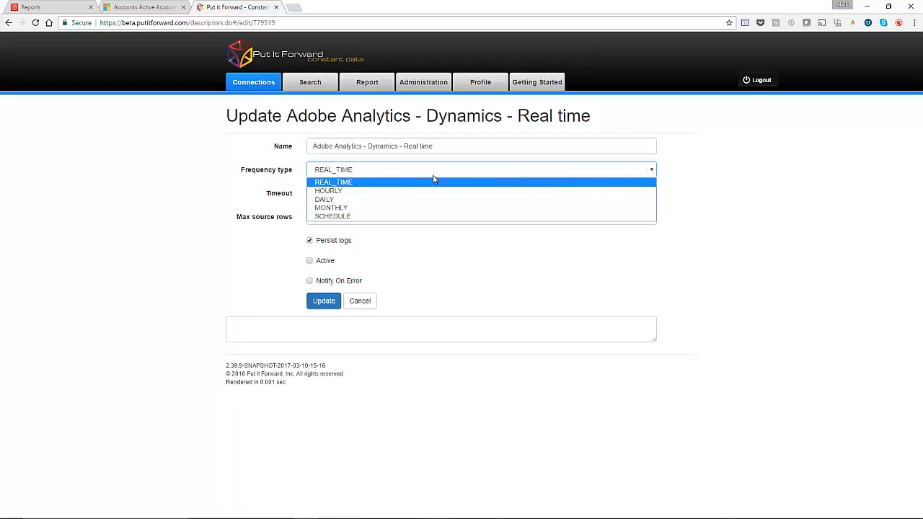
pyautogui.click(333, 182)
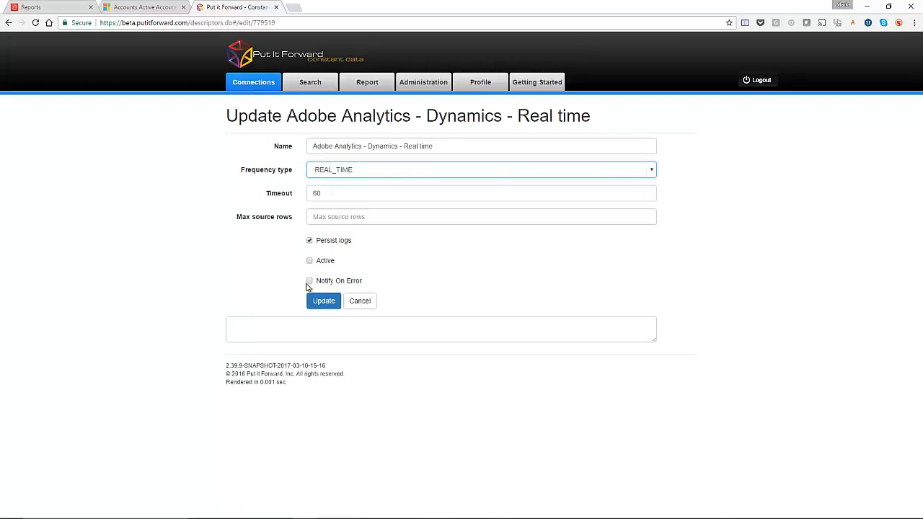
pyautogui.click(311, 280)
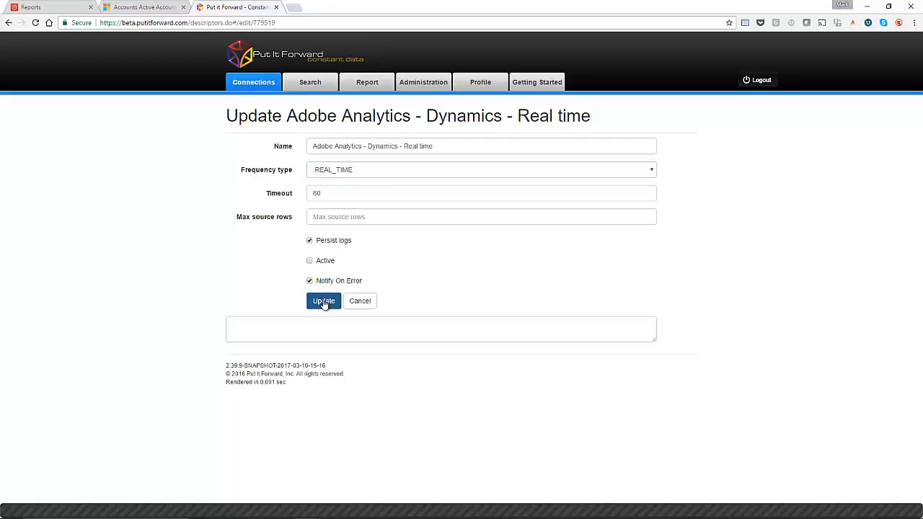
pyautogui.click(323, 301)
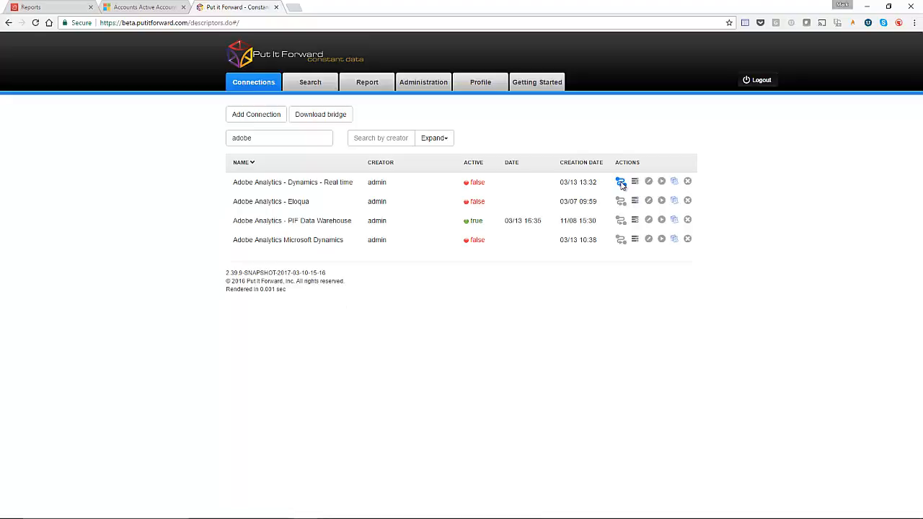
# Enter the connection designer, set Adobe Analytics source properties and start choosing Elements.
pyautogui.click(620, 182)
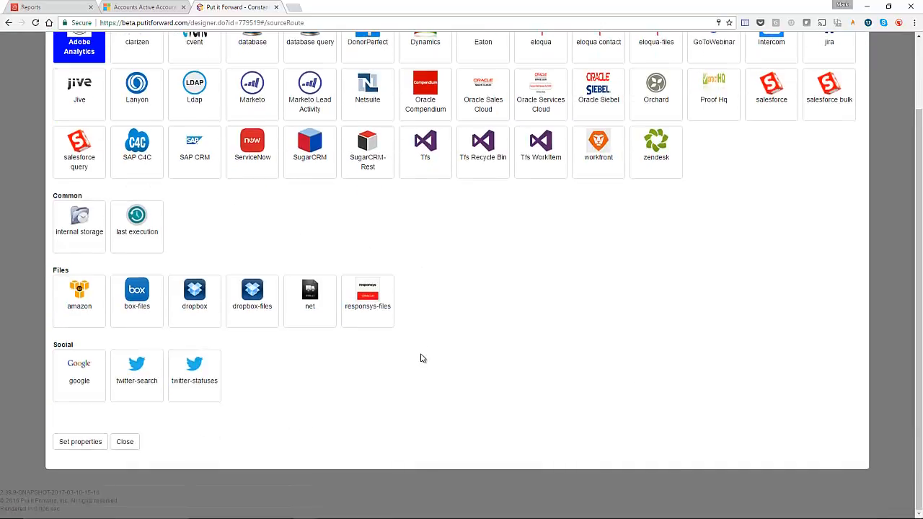
pyautogui.click(81, 442)
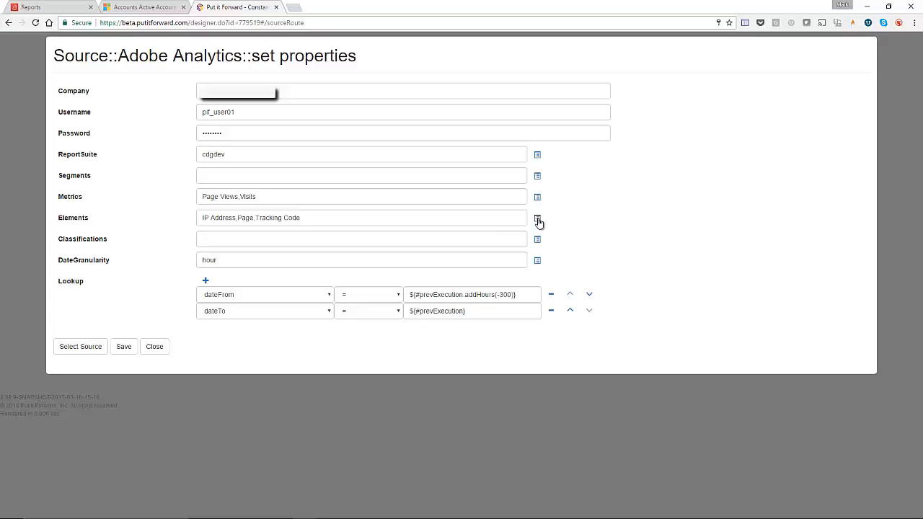
pyautogui.click(536, 217)
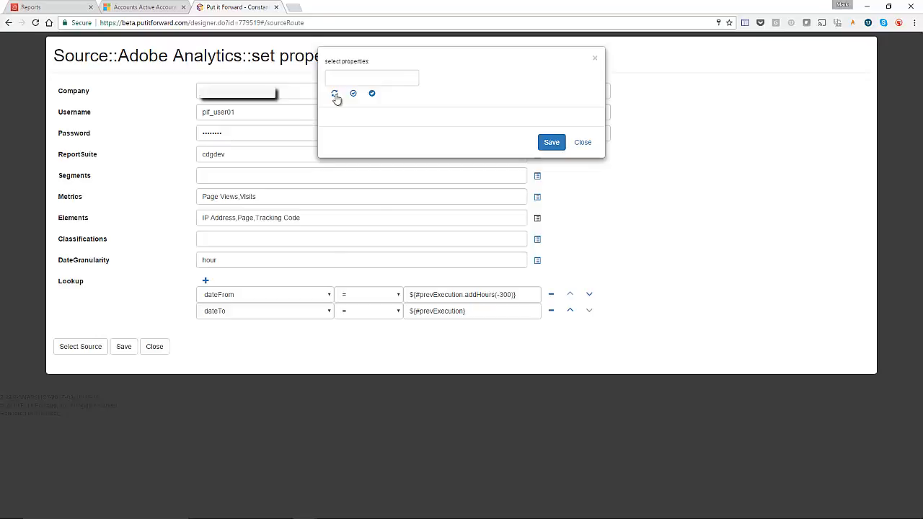
# Refresh the element list and tick Category, Clicks to Page, Connection Type, Page, Tracking Code and Visitor ID.
pyautogui.click(330, 92)
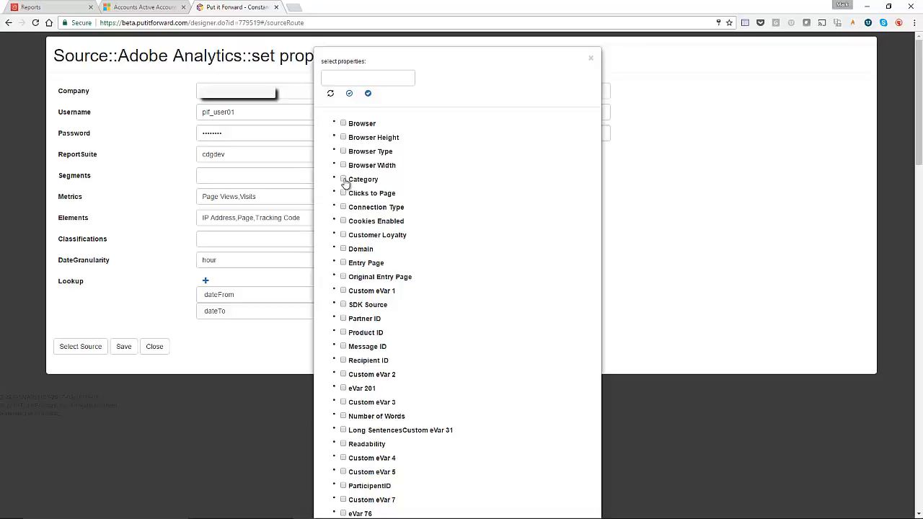
pyautogui.moveTo(447, 386)
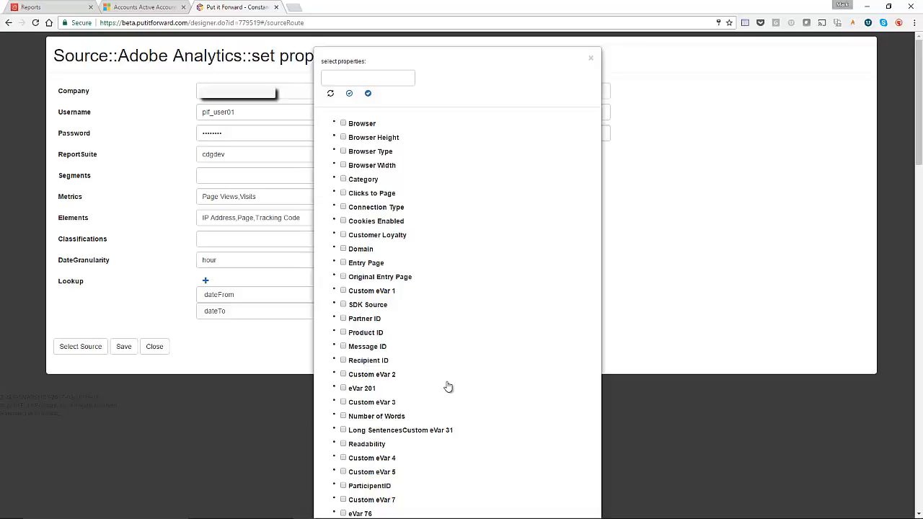
pyautogui.moveTo(474, 383)
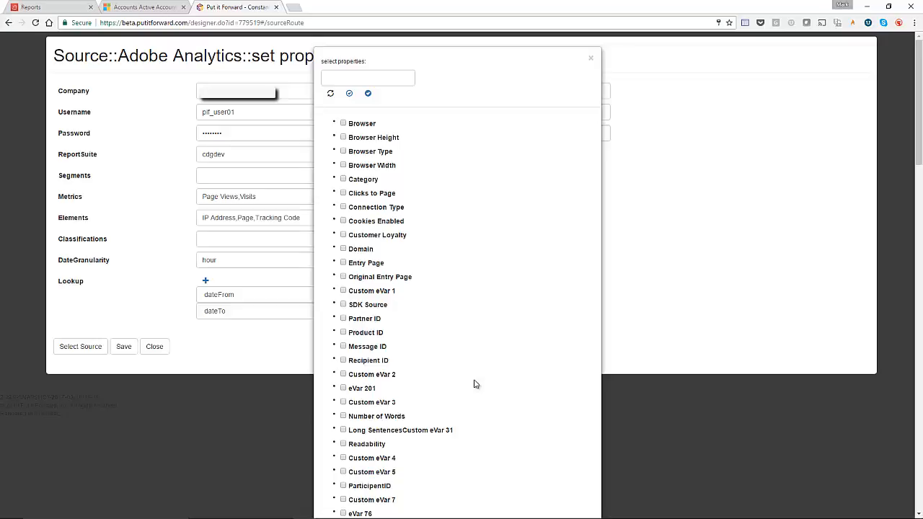
pyautogui.scroll(-3)
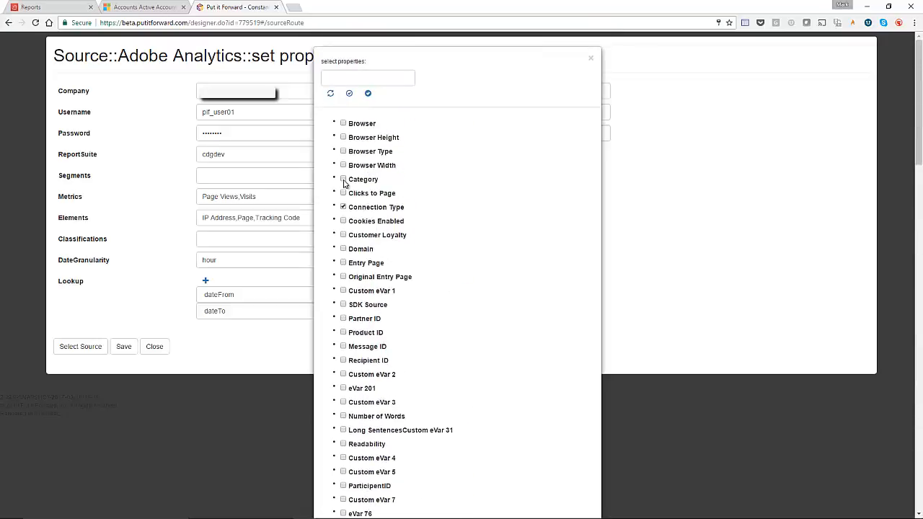
pyautogui.click(343, 179)
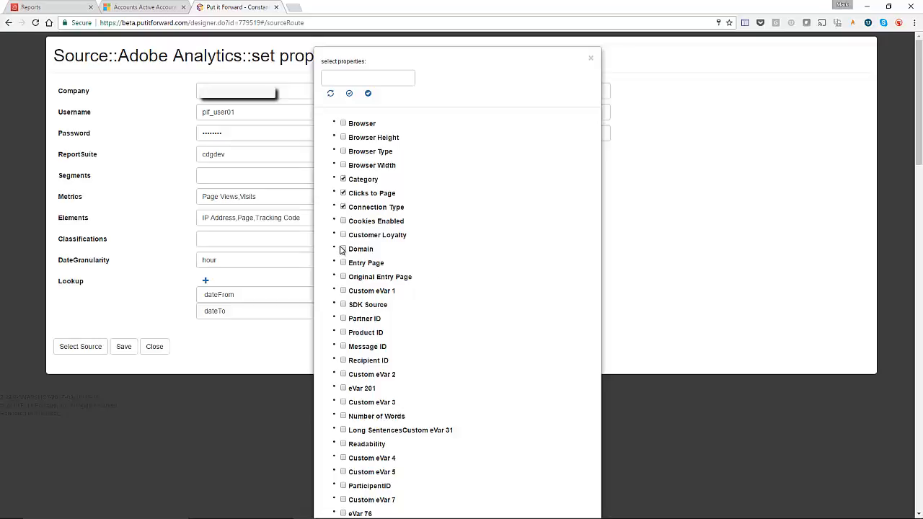
pyautogui.scroll(-3)
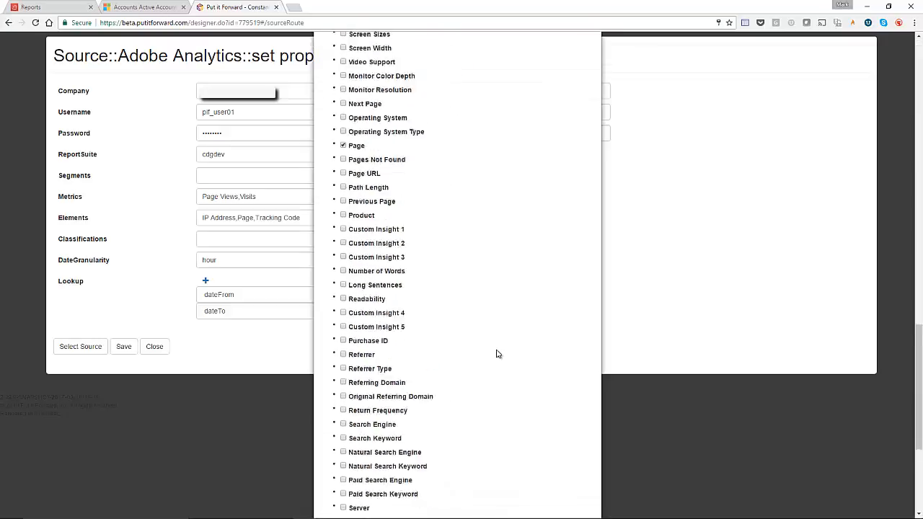
pyautogui.scroll(-3)
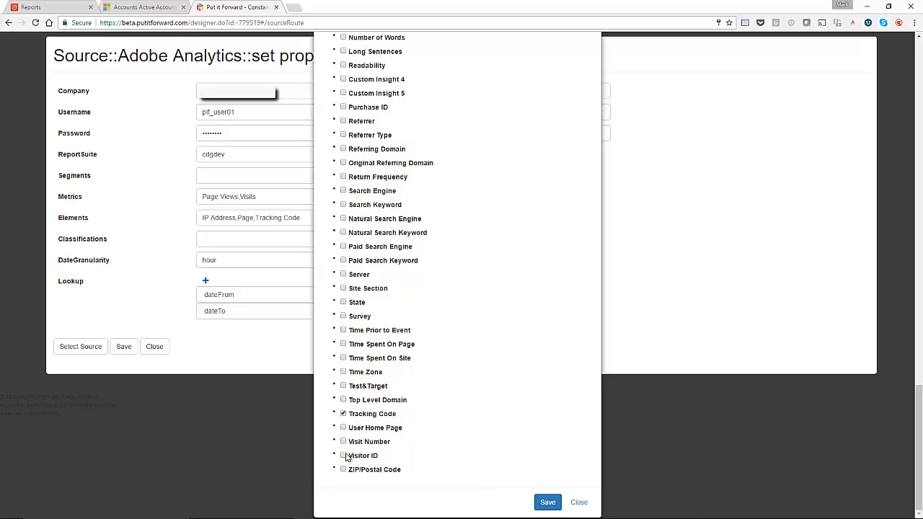
pyautogui.click(343, 456)
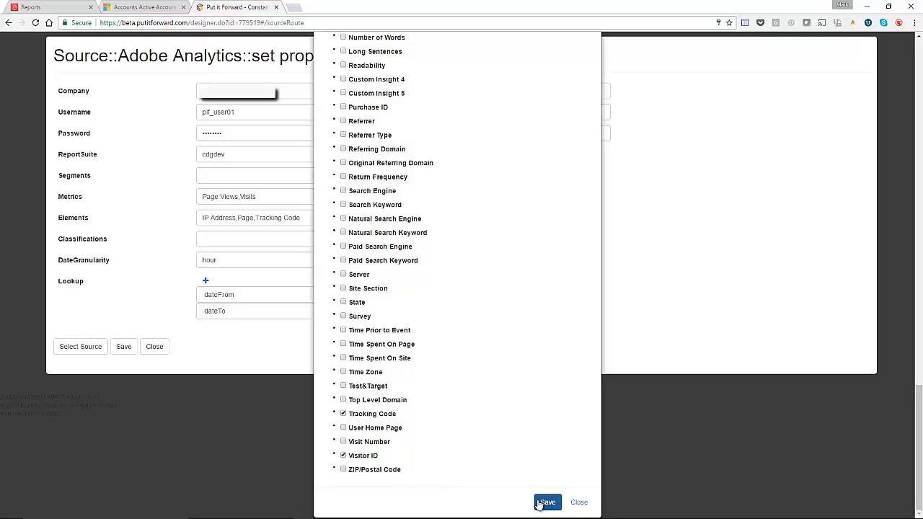
pyautogui.click(545, 502)
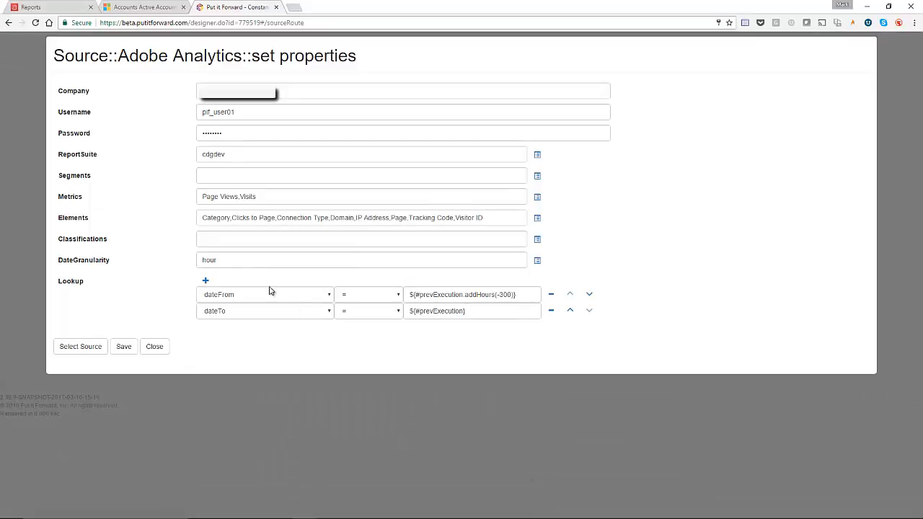
pyautogui.moveTo(222, 283)
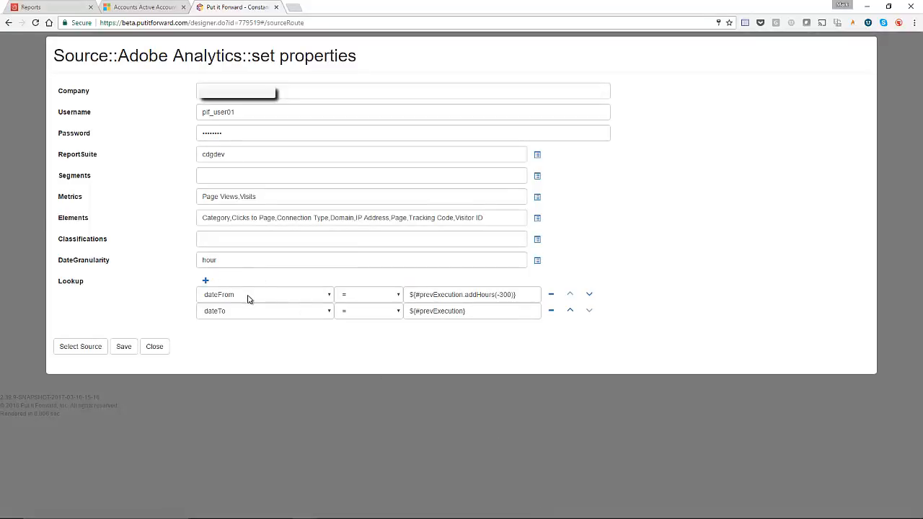
# Keep dateFrom as the first lookup parameter and save the Adobe Analytics source properties.
pyautogui.click(266, 294)
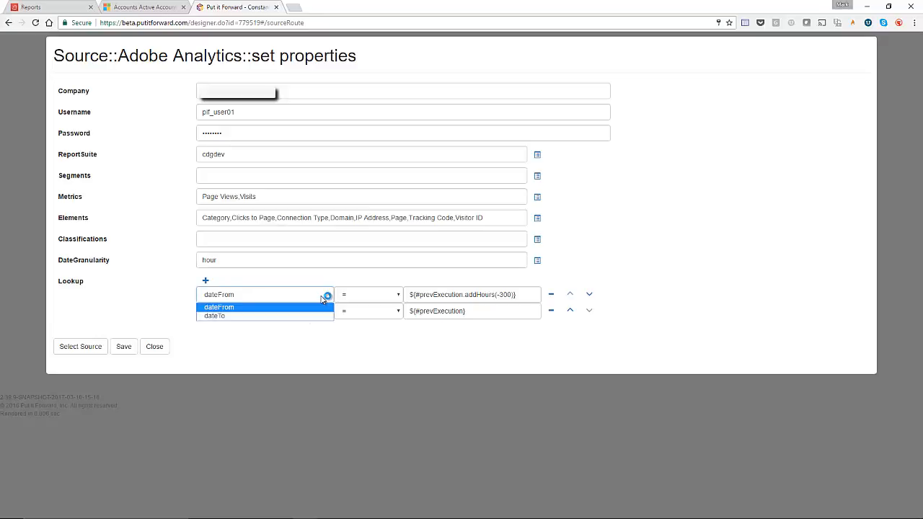
pyautogui.click(219, 306)
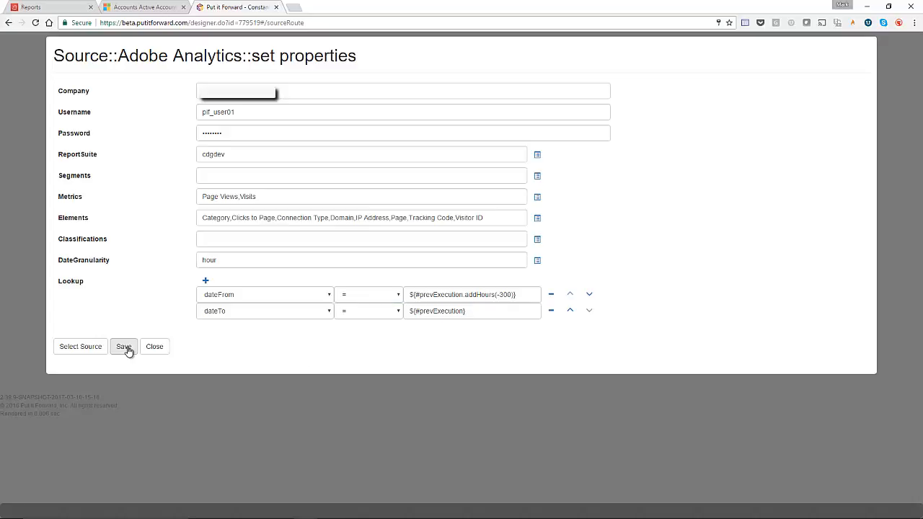
pyautogui.click(124, 347)
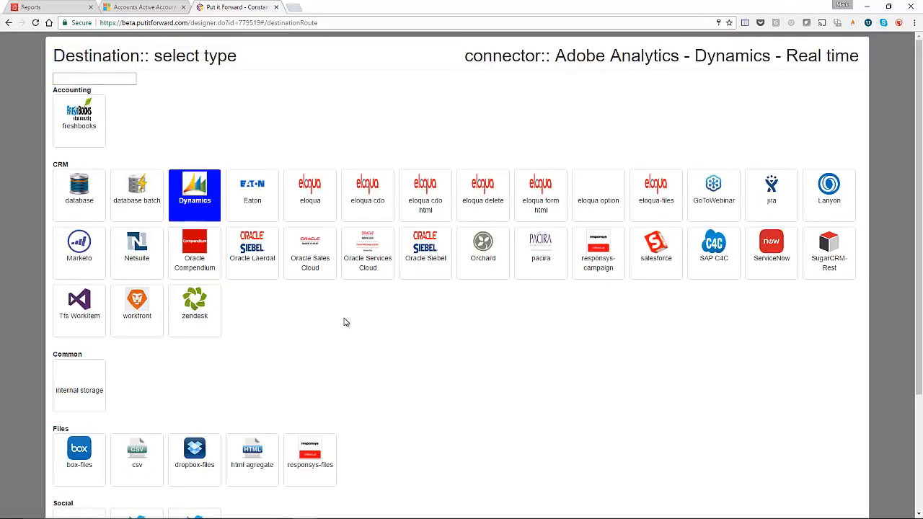
# Get the Dynamics destination properties and confirm the Campaign class.
pyautogui.scroll(-3)
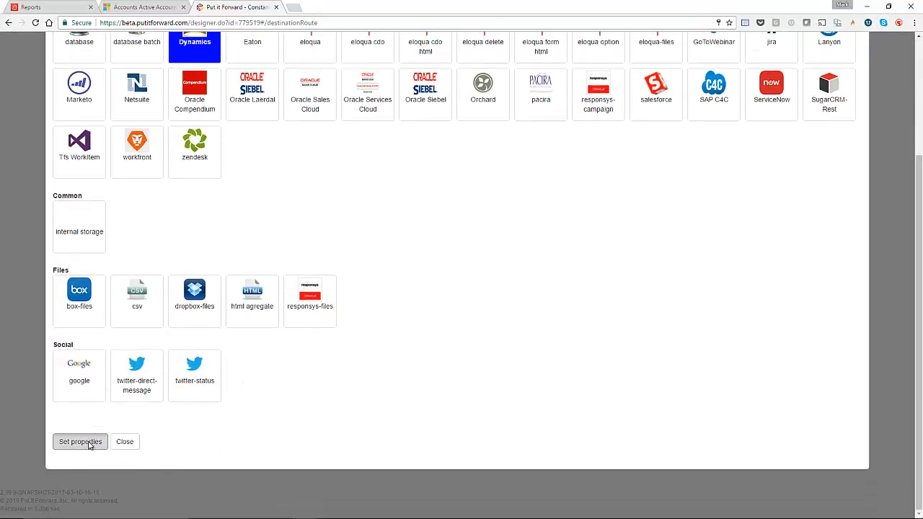
pyautogui.click(79, 441)
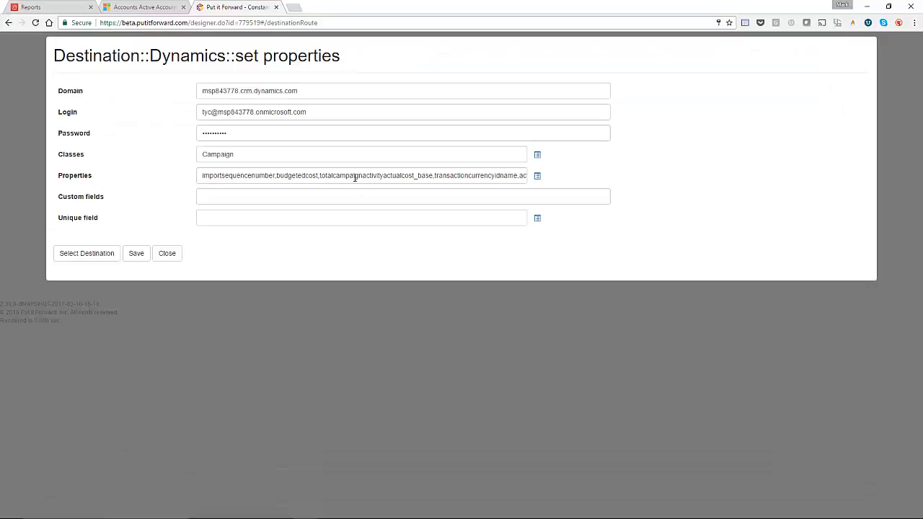
pyautogui.click(537, 176)
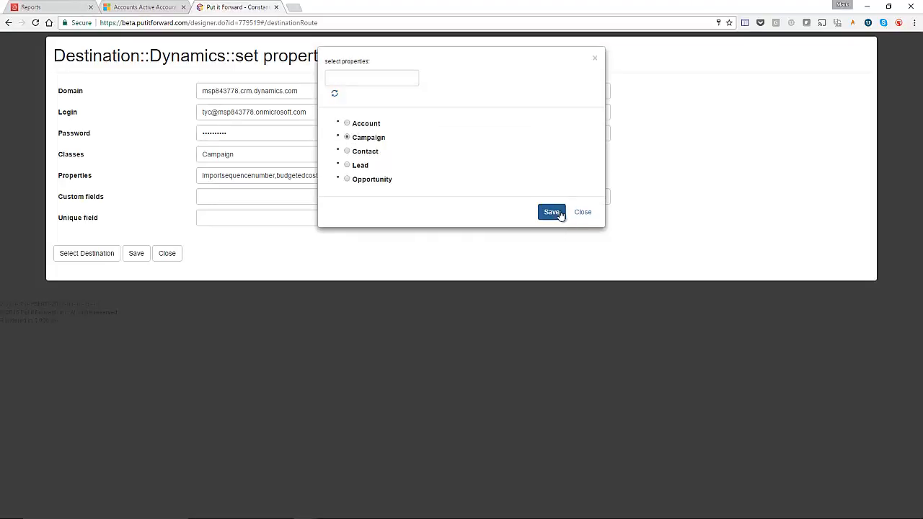
pyautogui.click(551, 210)
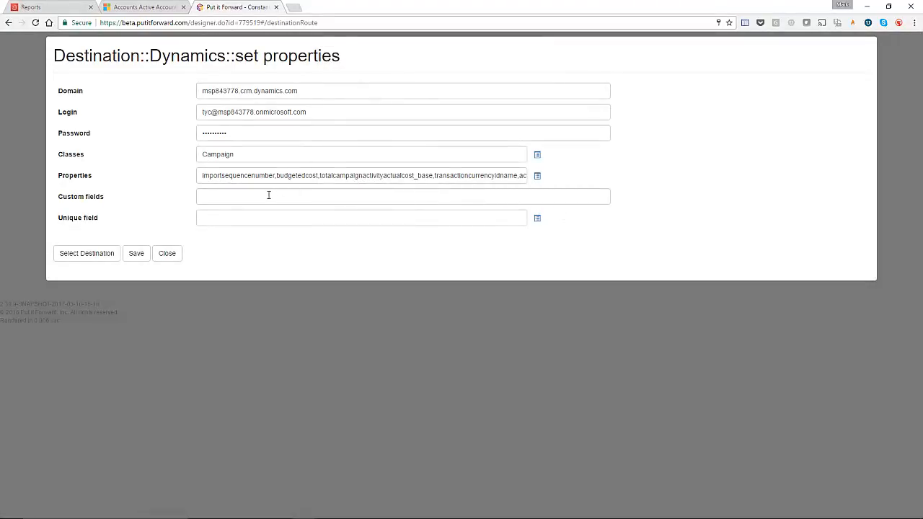
# Add ipAddress as a custom field, set it as the unique field and save the destination.
pyautogui.click(402, 196)
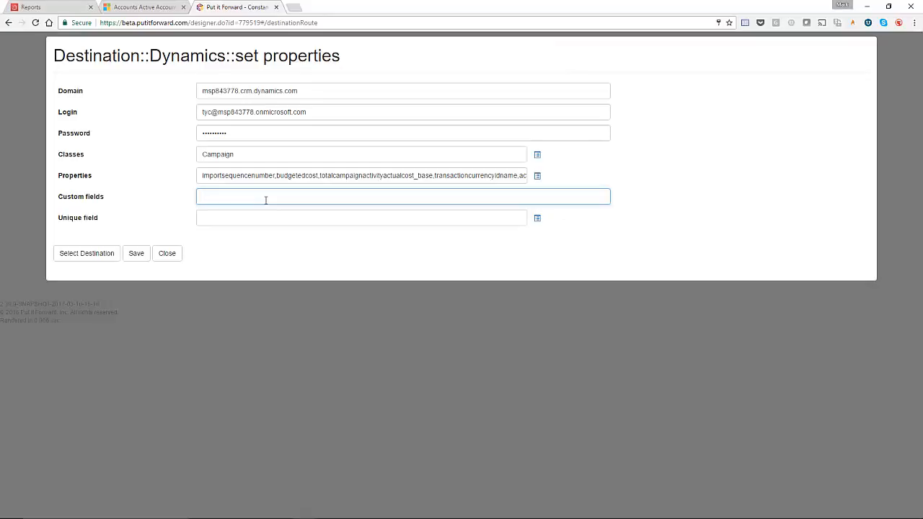
pyautogui.write('ipad')
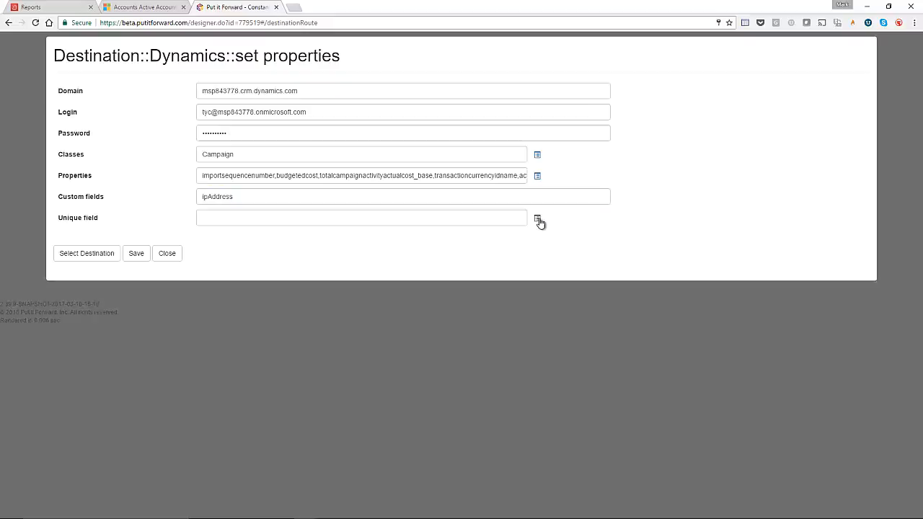
pyautogui.click(537, 218)
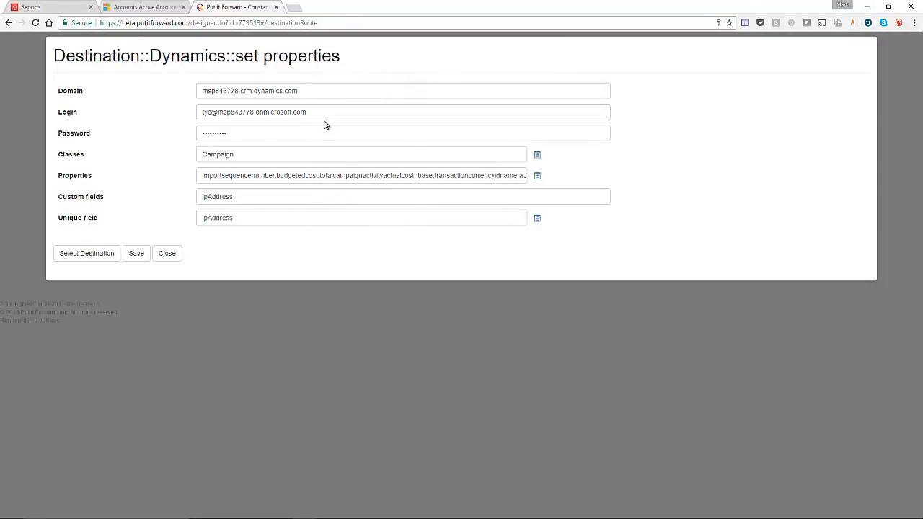
pyautogui.click(135, 254)
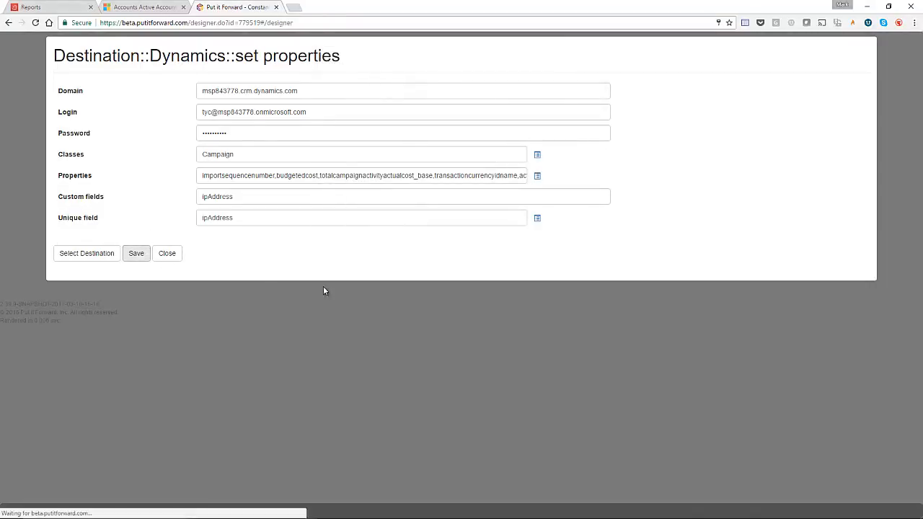
pyautogui.click(167, 254)
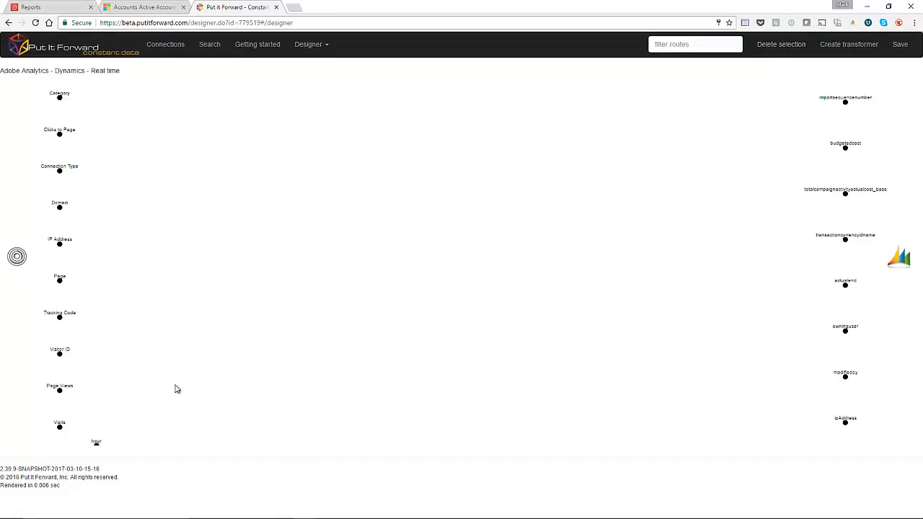
# Link IP Address to ipAddress on the canvas and review the source/destination column mappings.
pyautogui.click(59, 243)
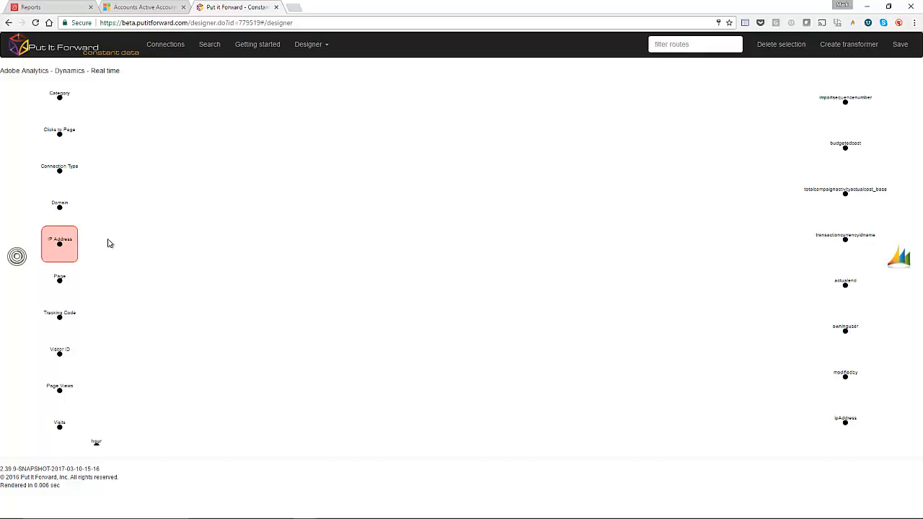
pyautogui.moveTo(61, 244); pyautogui.dragTo(845, 423)
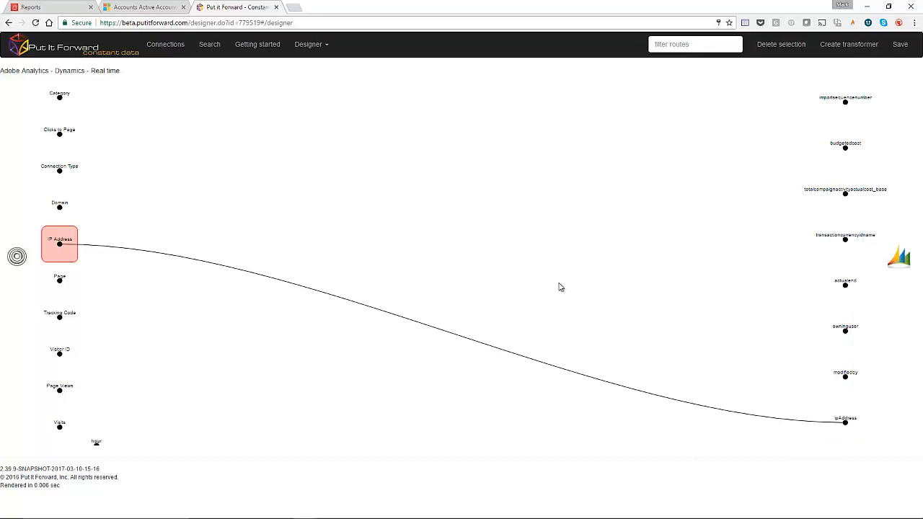
pyautogui.click(311, 44)
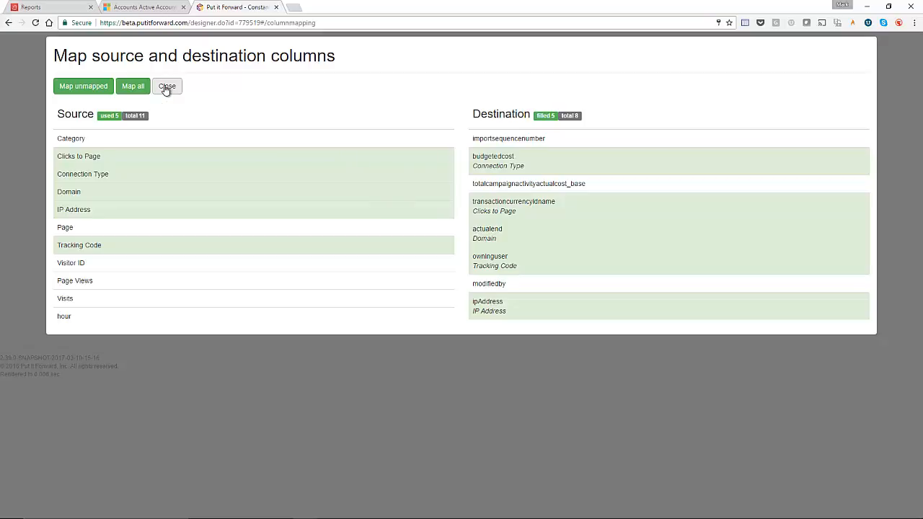
pyautogui.click(167, 87)
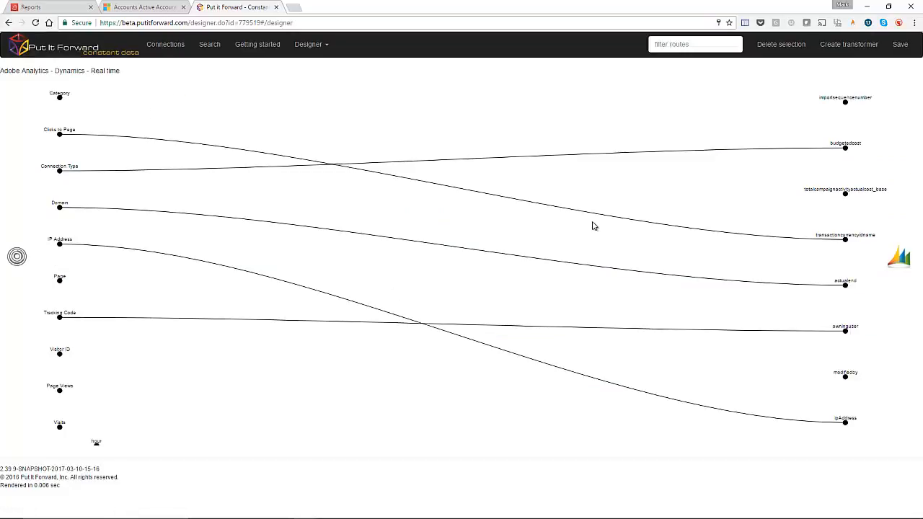
pyautogui.moveTo(721, 291)
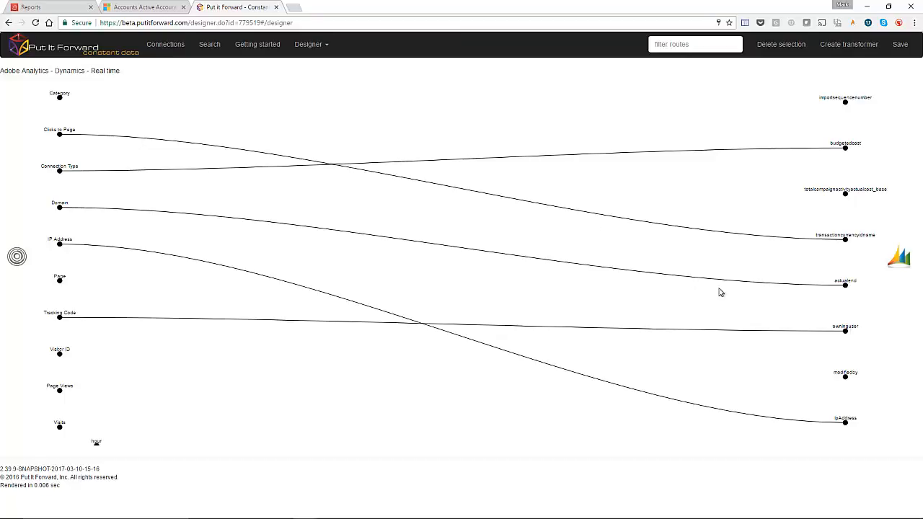
# Save the connector with its field mappings and dismiss the 'Connector was updated' notice.
pyautogui.click(900, 43)
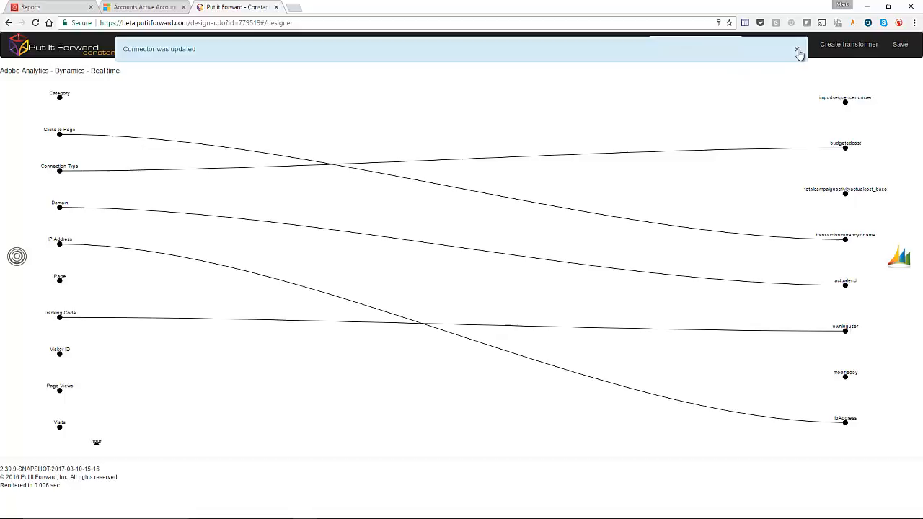
pyautogui.click(799, 52)
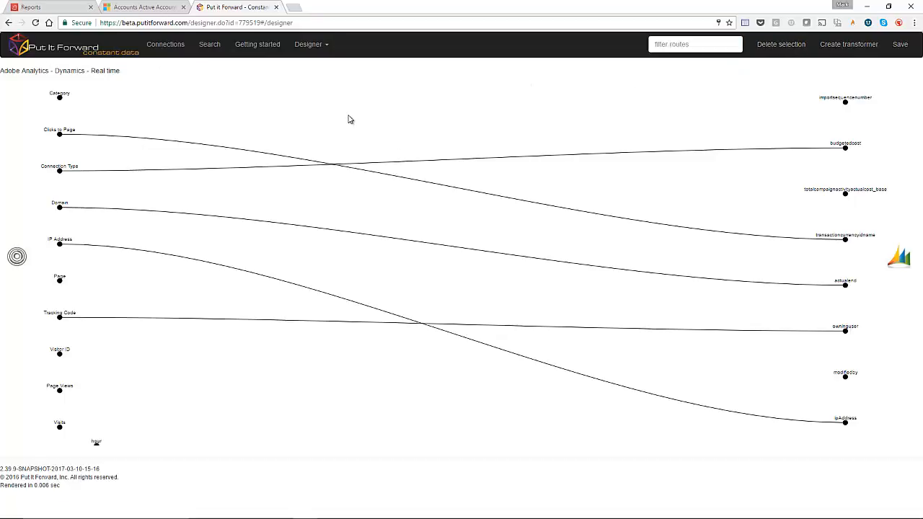
pyautogui.moveTo(332, 211)
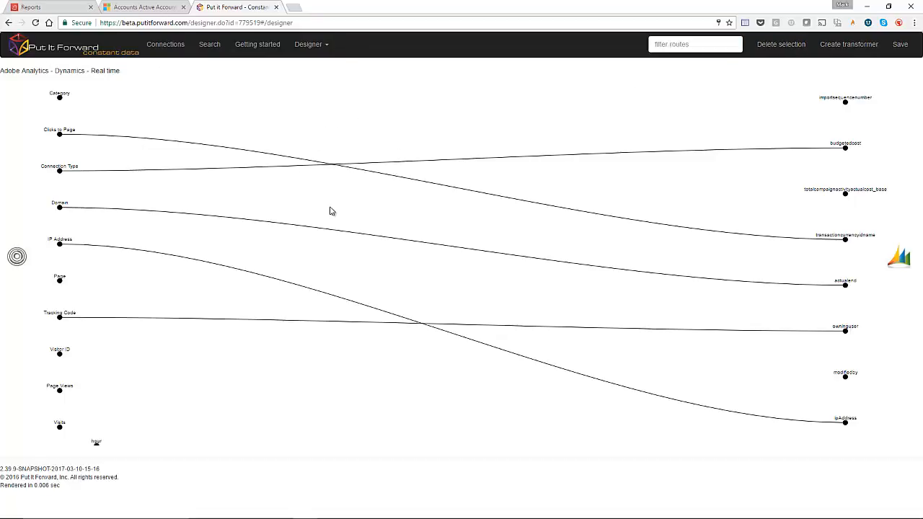
pyautogui.moveTo(191, 128)
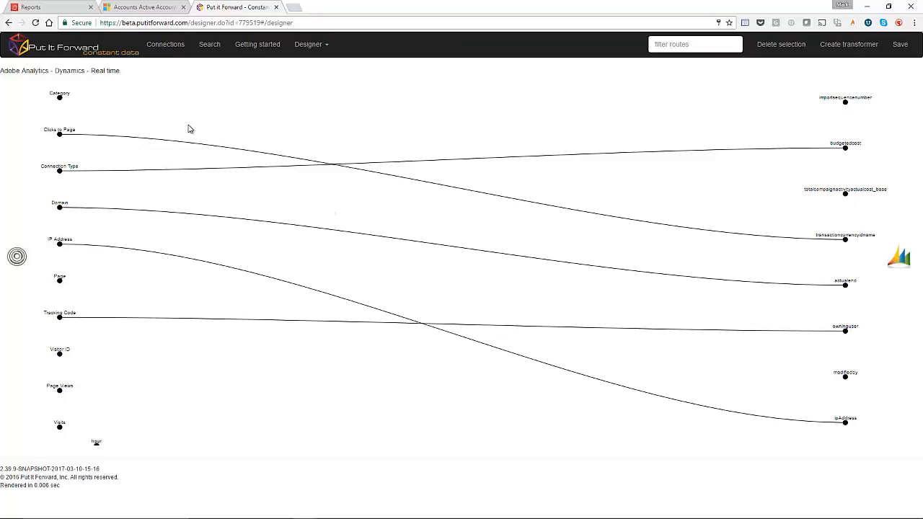